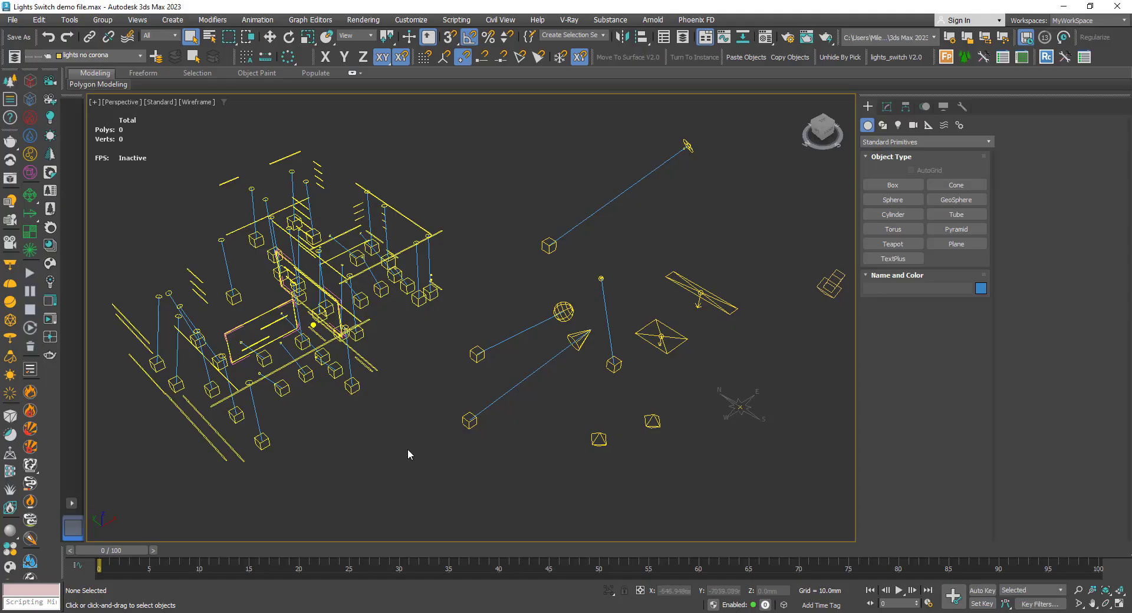
mouse_move(395, 436)
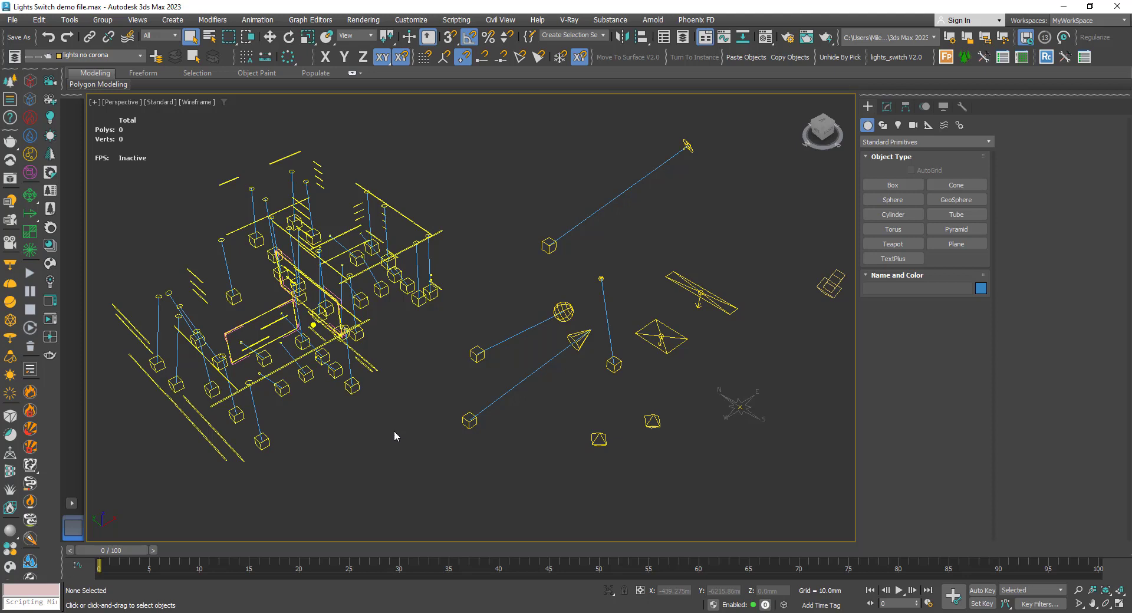
mouse_move(895, 56)
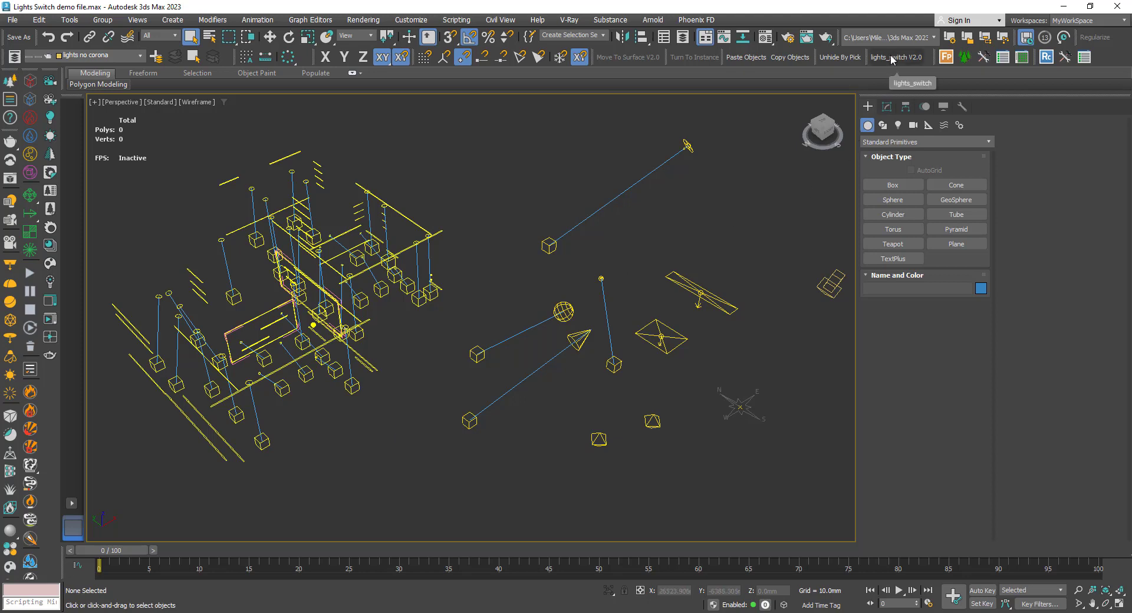
mouse_move(901, 59)
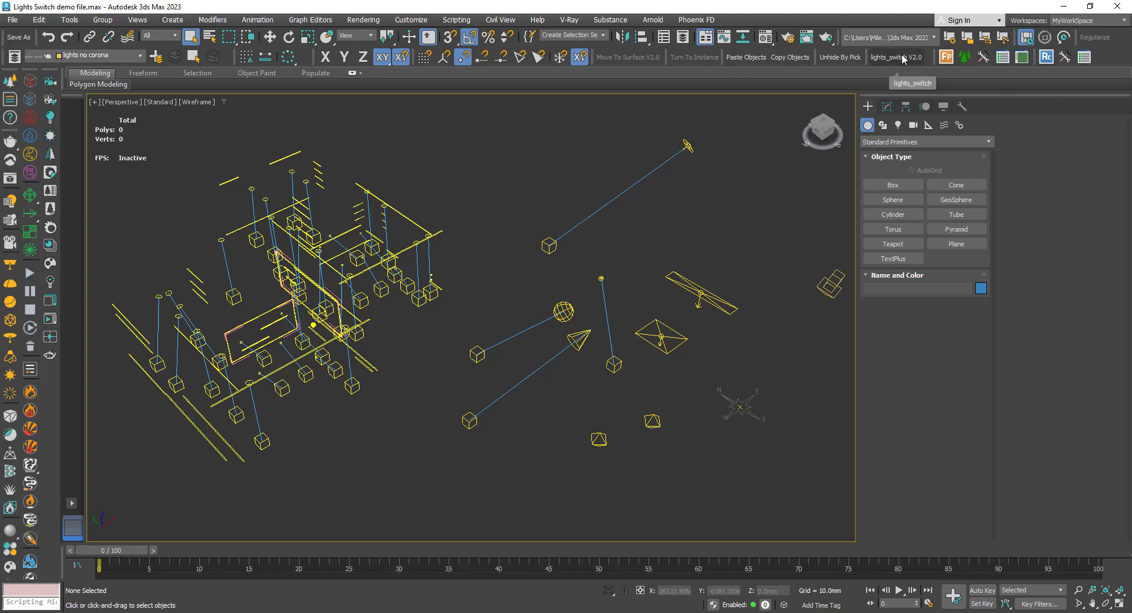
mouse_move(644, 280)
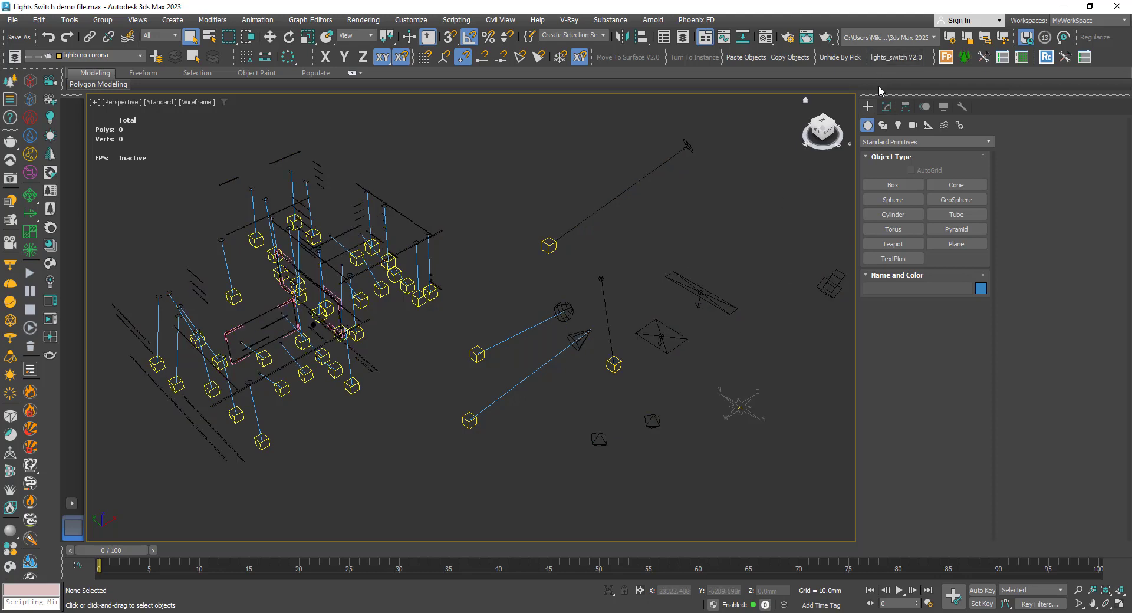
mouse_move(895, 56)
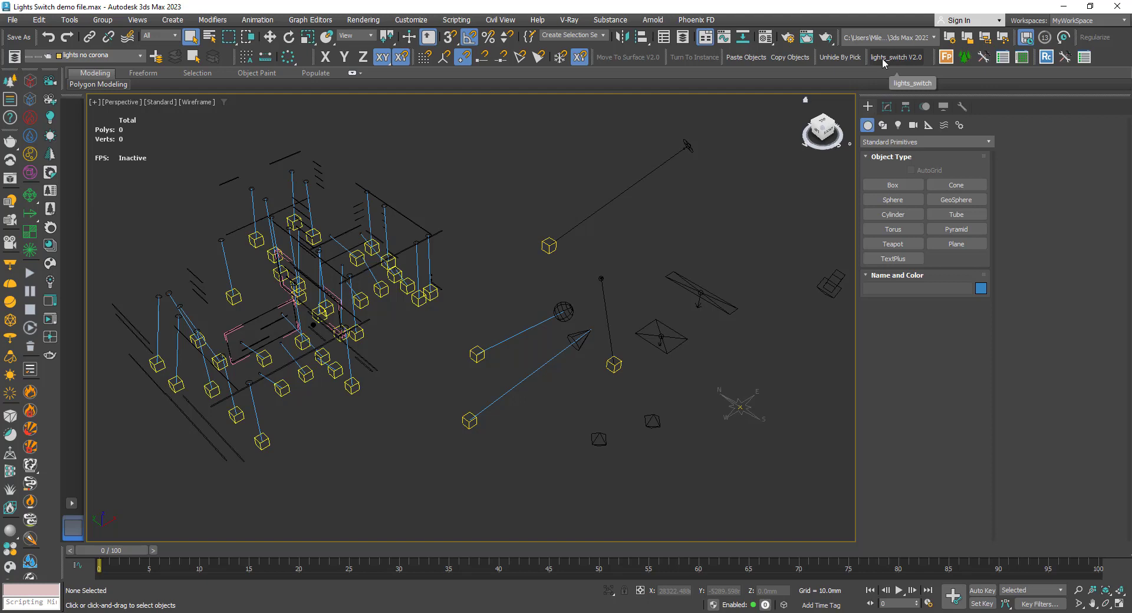
mouse_move(896, 57)
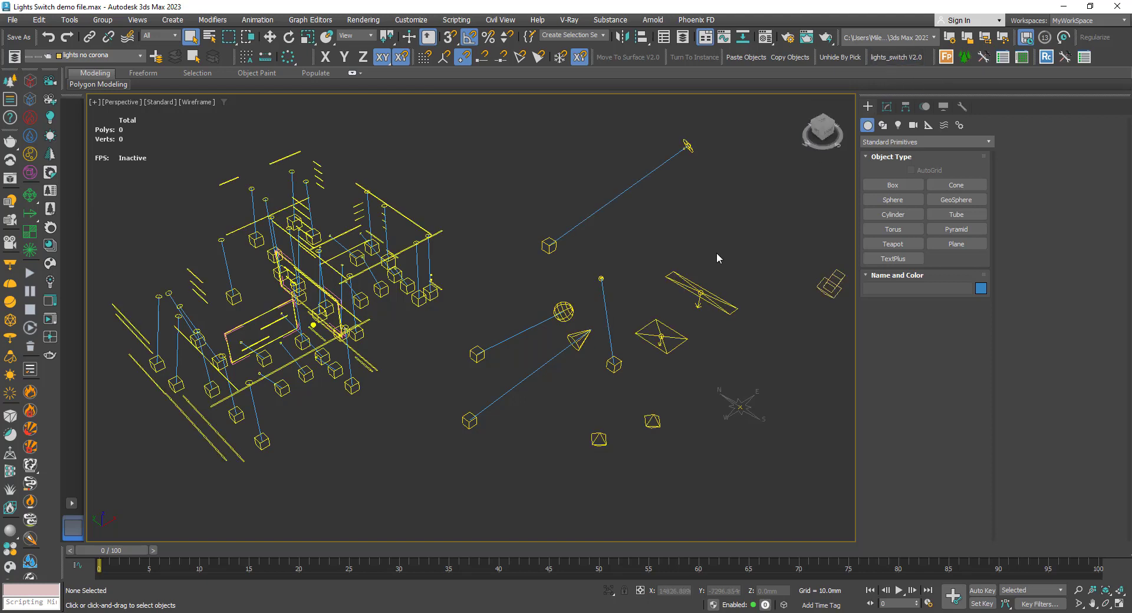
mouse_move(691, 339)
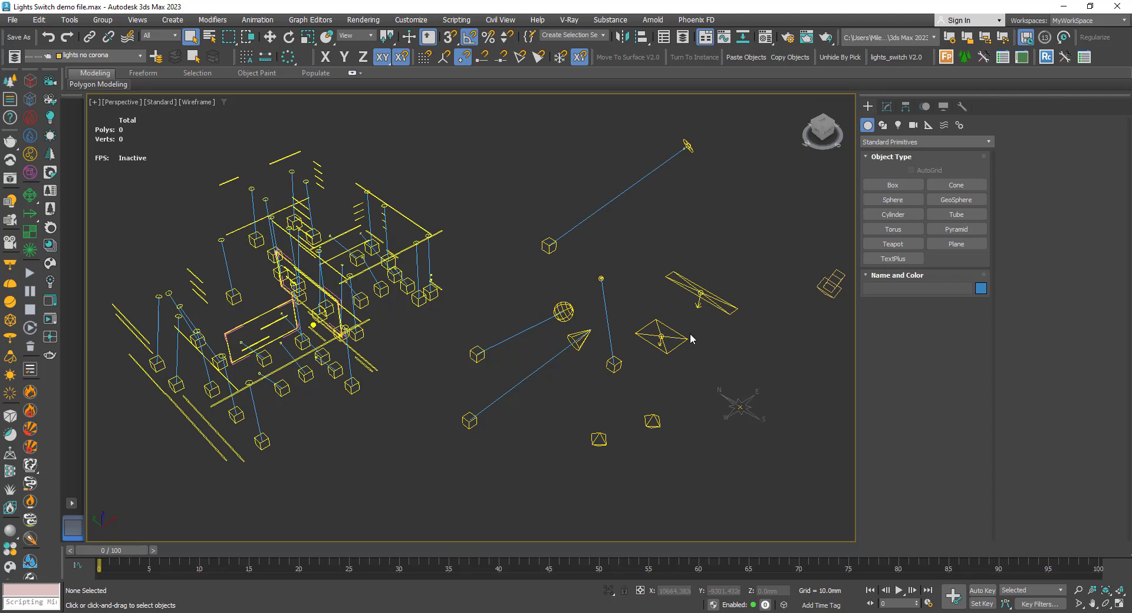
mouse_move(601, 285)
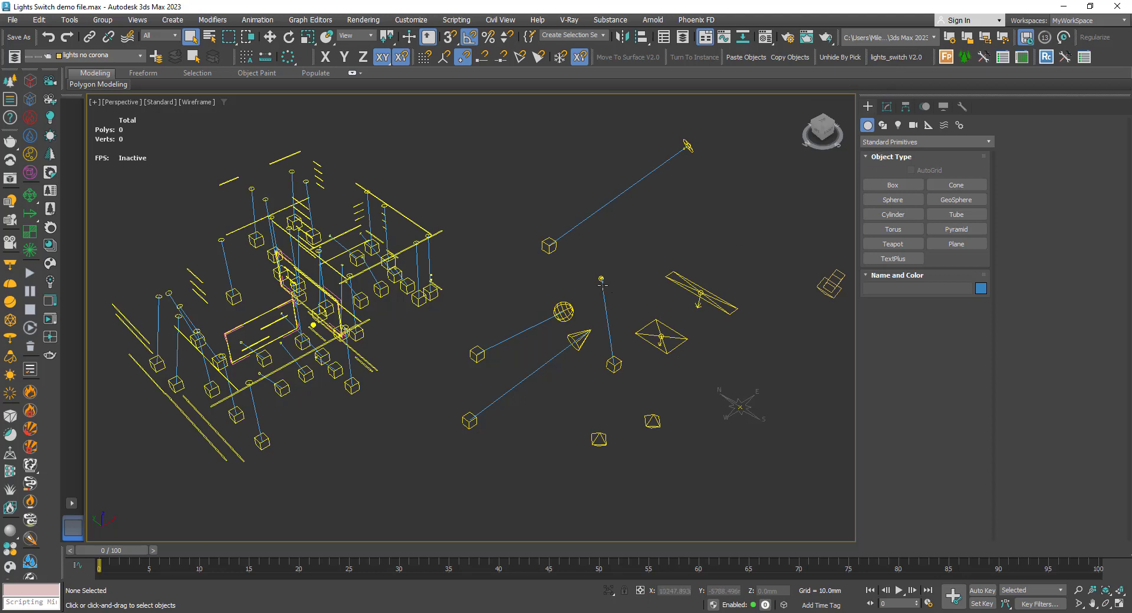
mouse_move(899, 57)
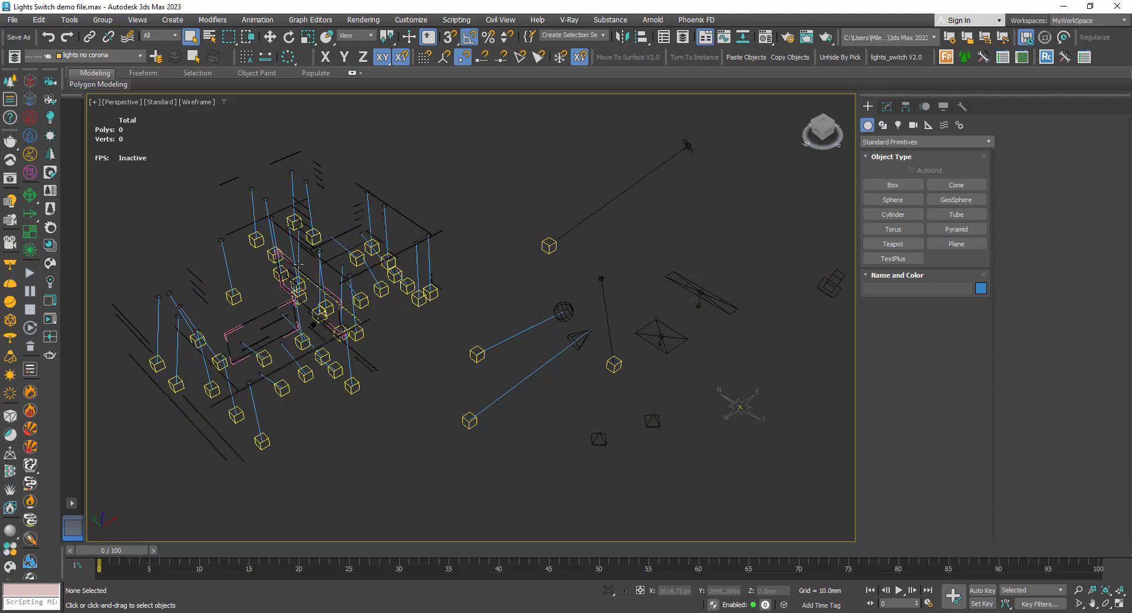
mouse_move(375, 221)
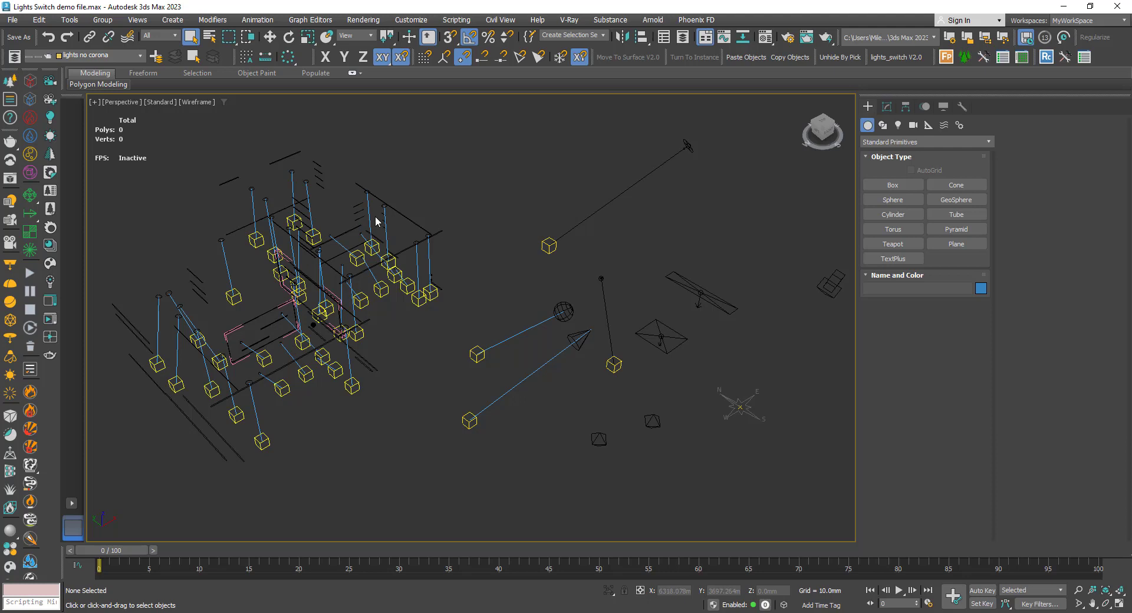
mouse_move(585, 215)
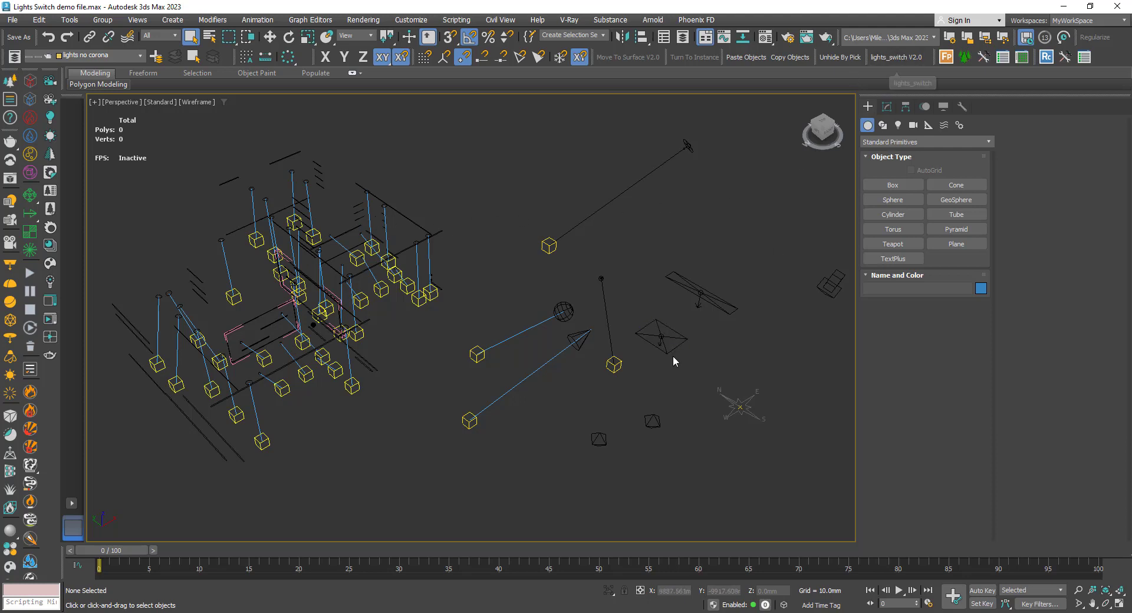
- Hide the 'lights no corona' layer from the Layers toolbar list so only the building's lights remain
click(697, 278)
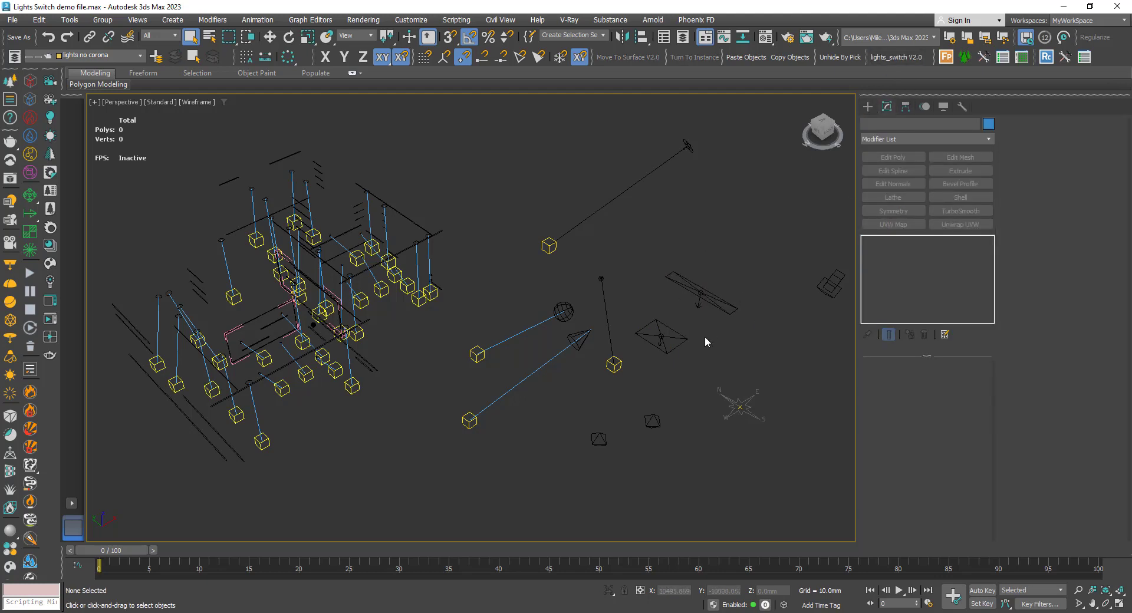
mouse_move(625, 282)
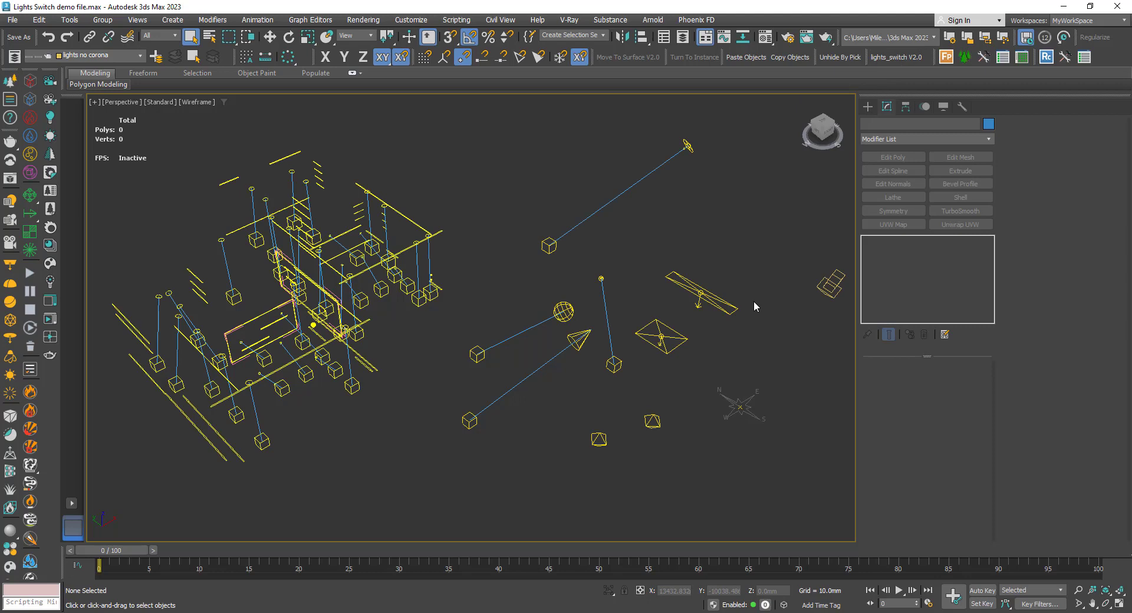
mouse_move(148, 282)
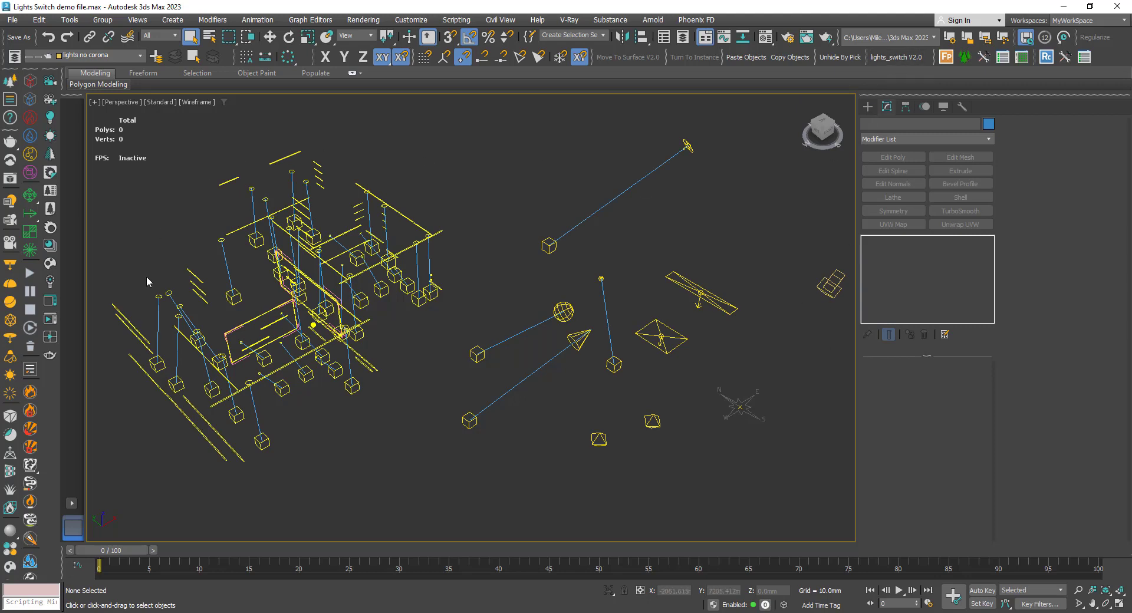
mouse_move(758, 253)
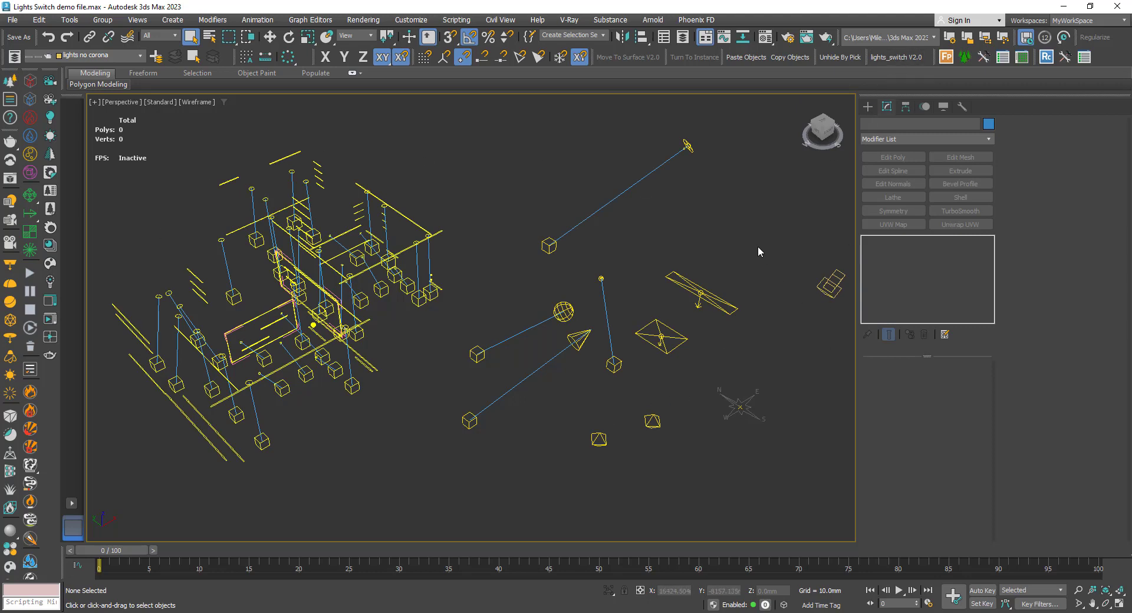
mouse_move(453, 365)
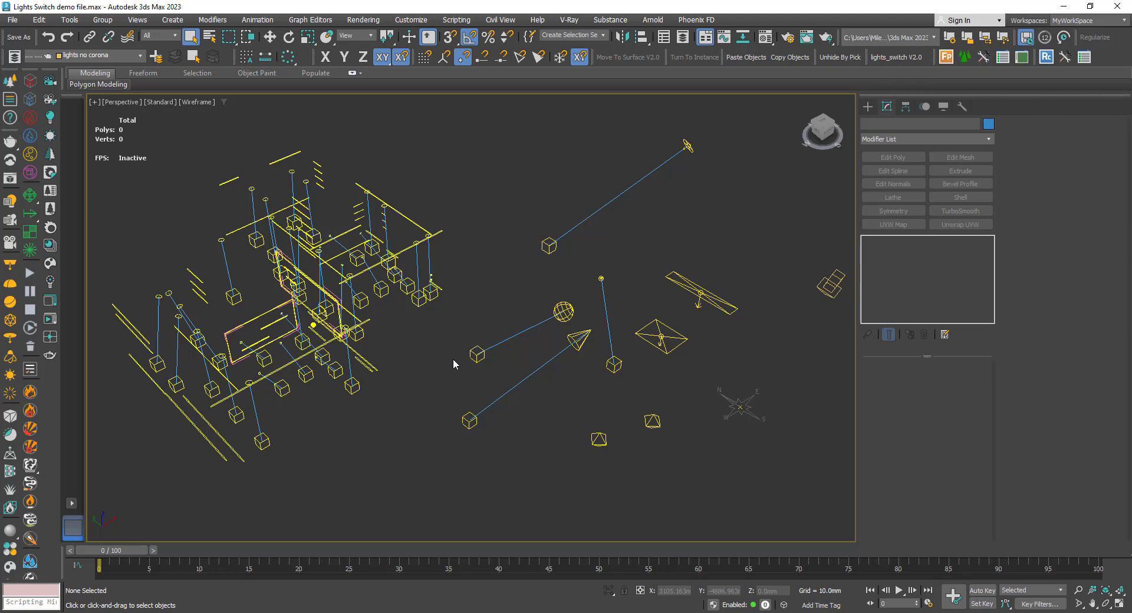
mouse_move(757, 277)
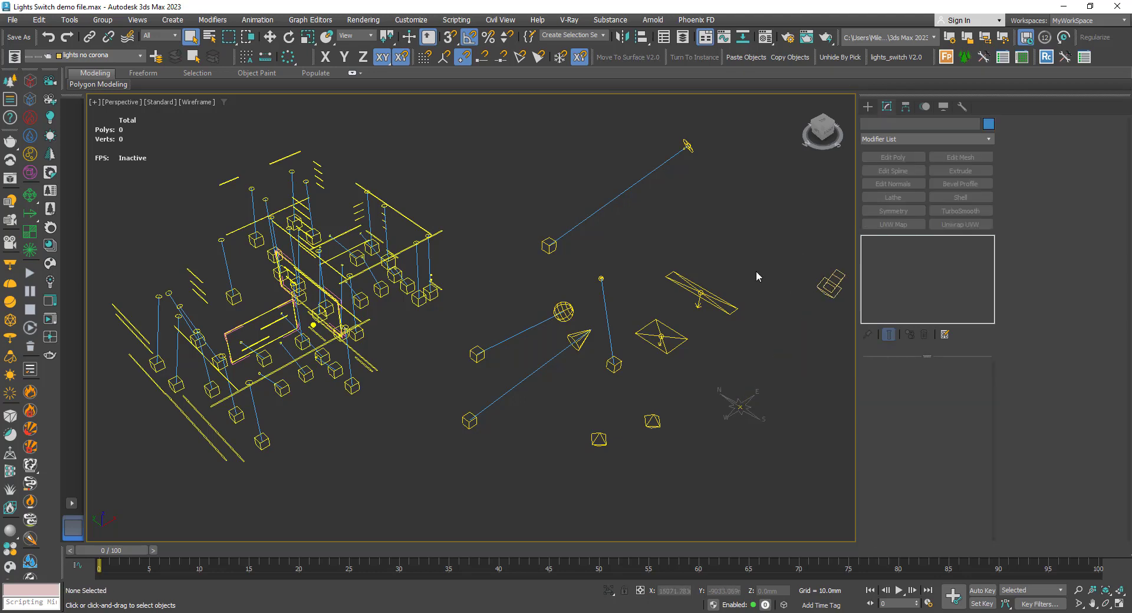
mouse_move(523, 301)
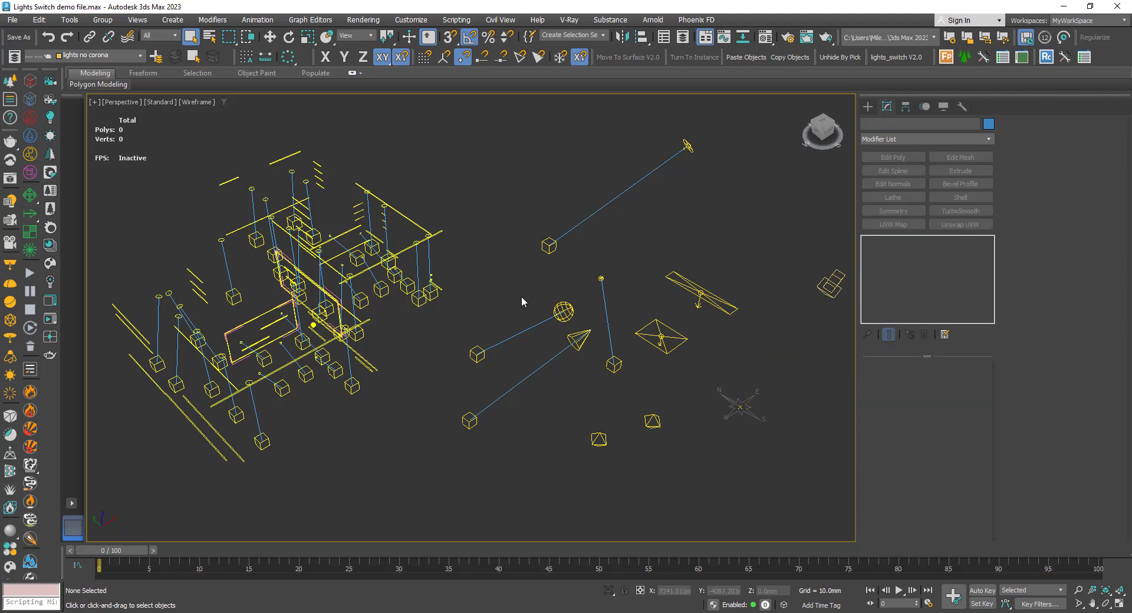
mouse_move(476, 304)
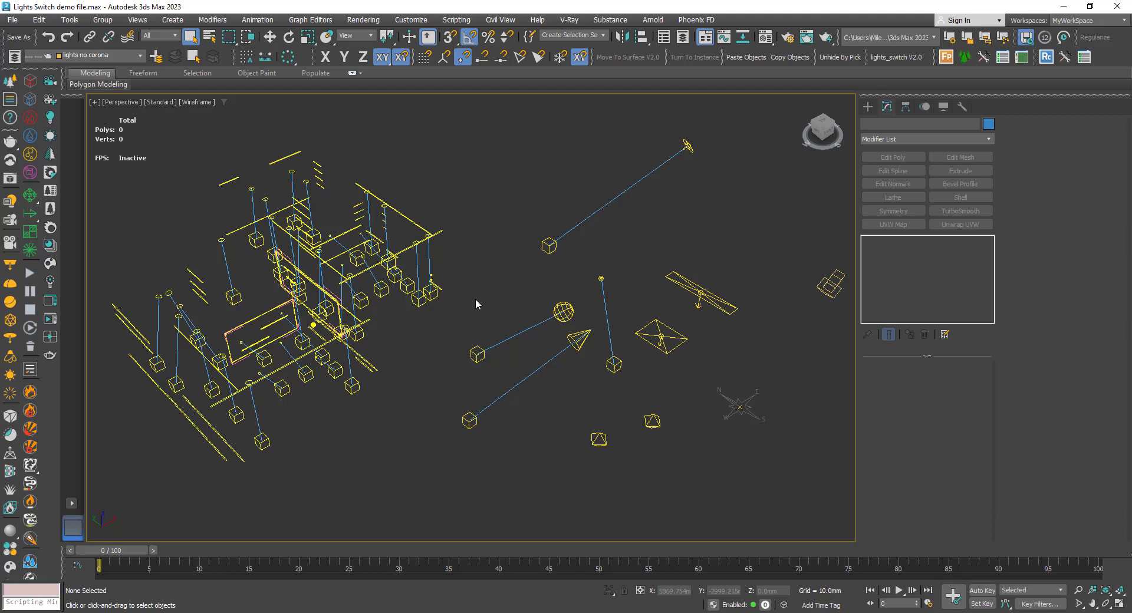
mouse_move(471, 313)
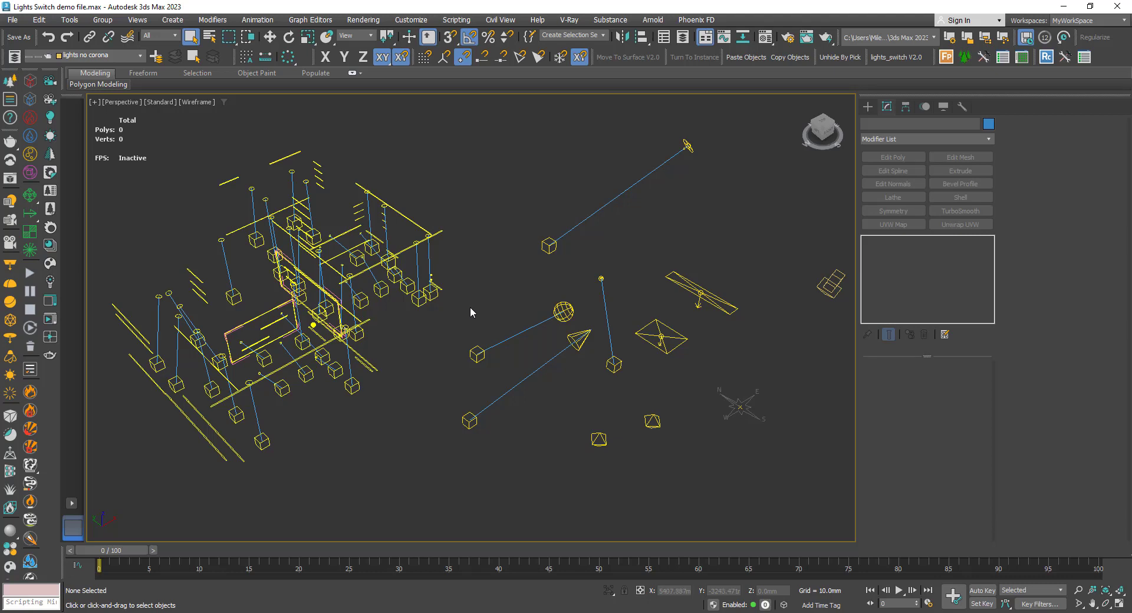
click(143, 56)
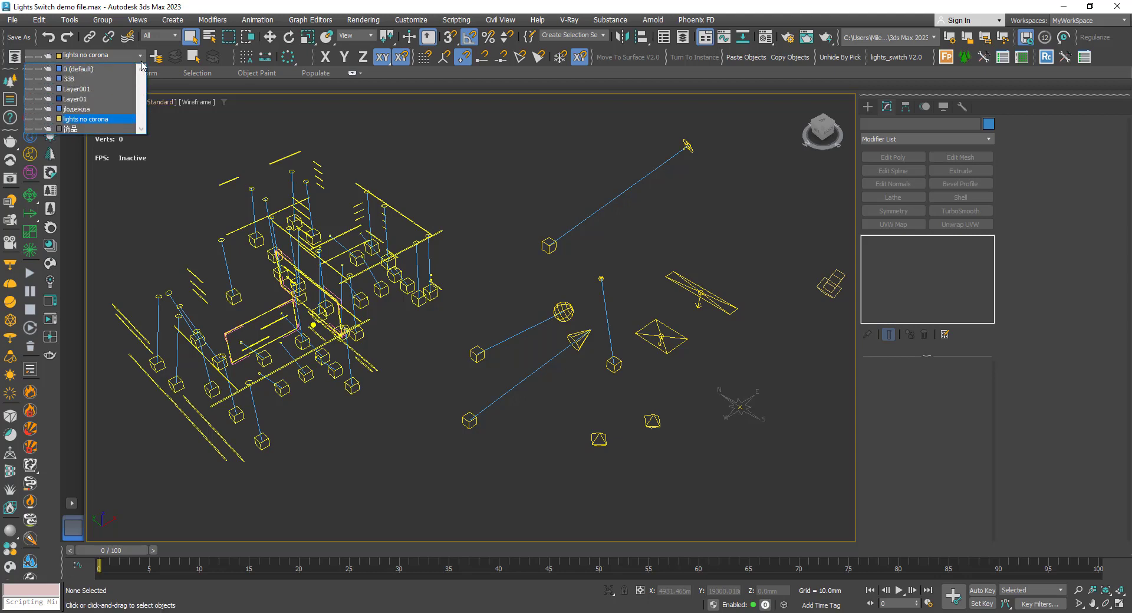
click(70, 129)
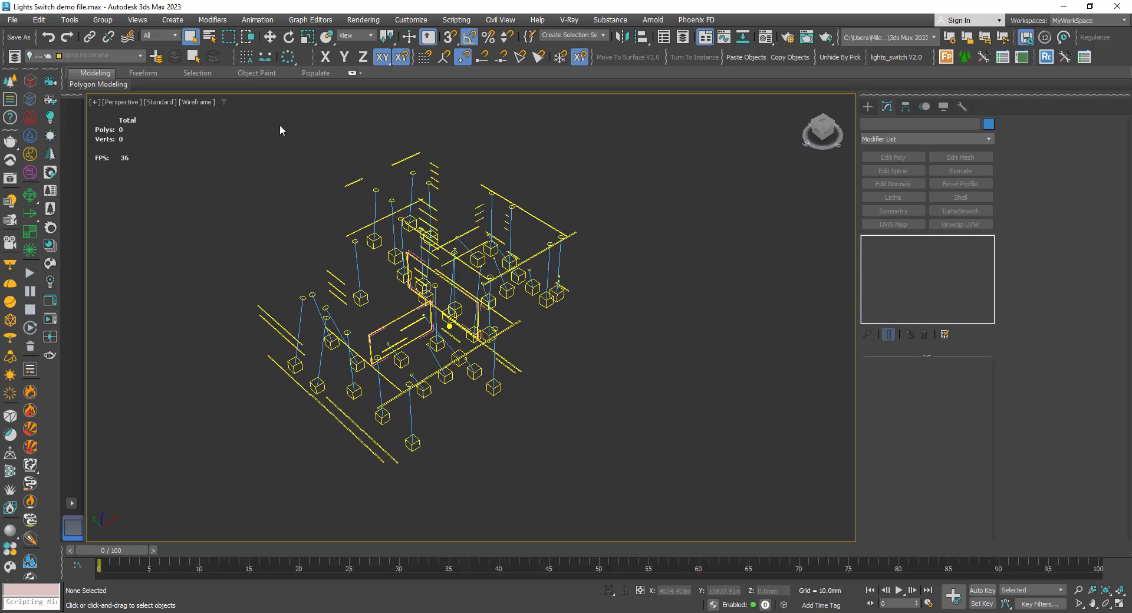
mouse_move(330, 156)
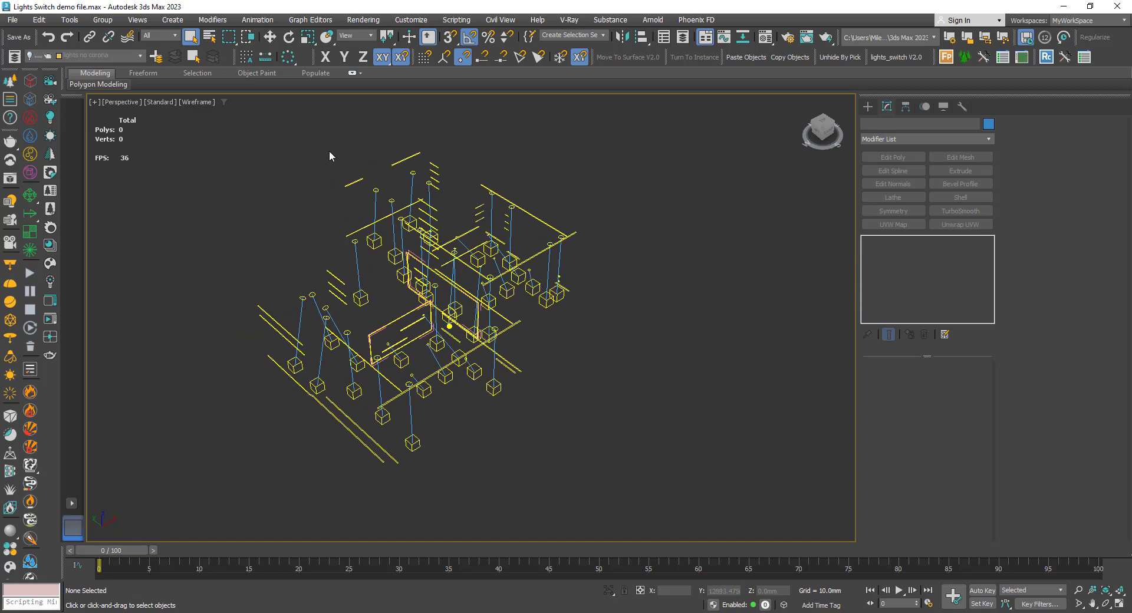
mouse_move(346, 245)
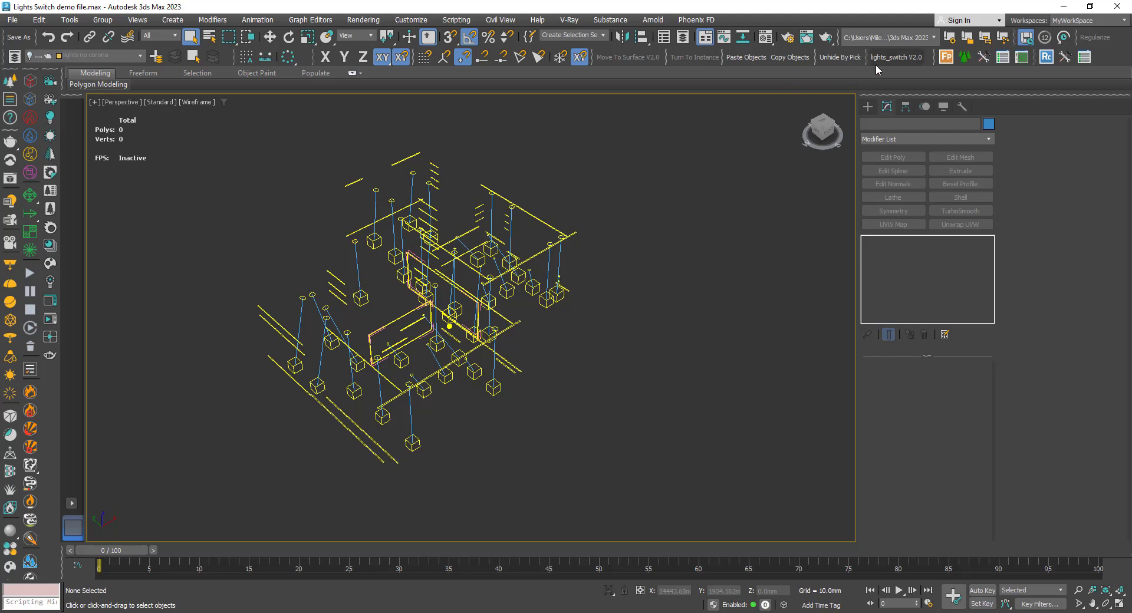
mouse_move(660, 229)
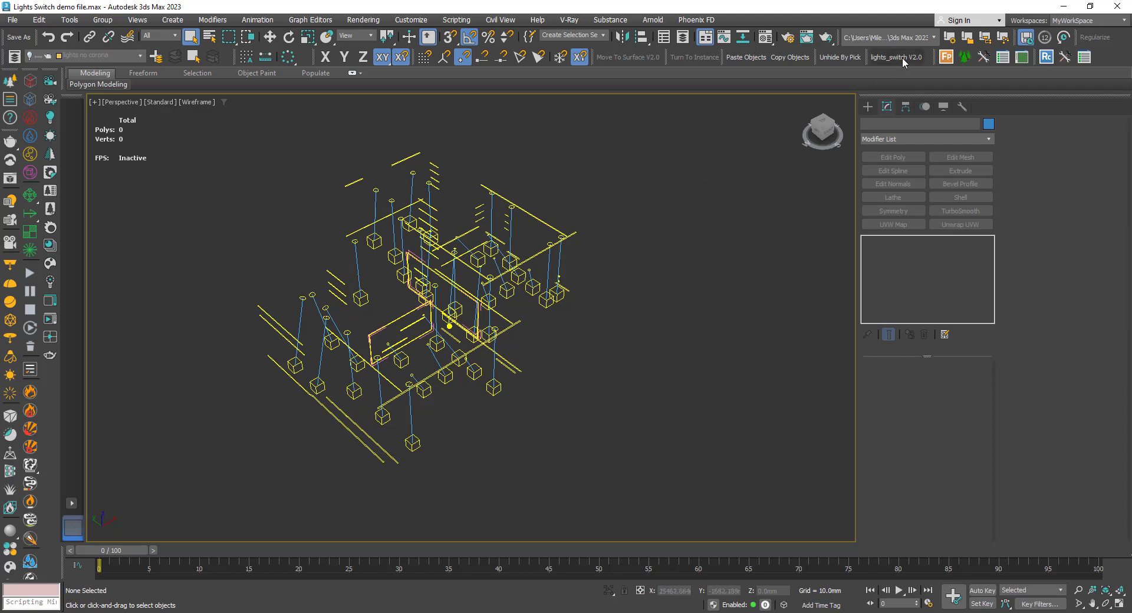
mouse_move(505, 213)
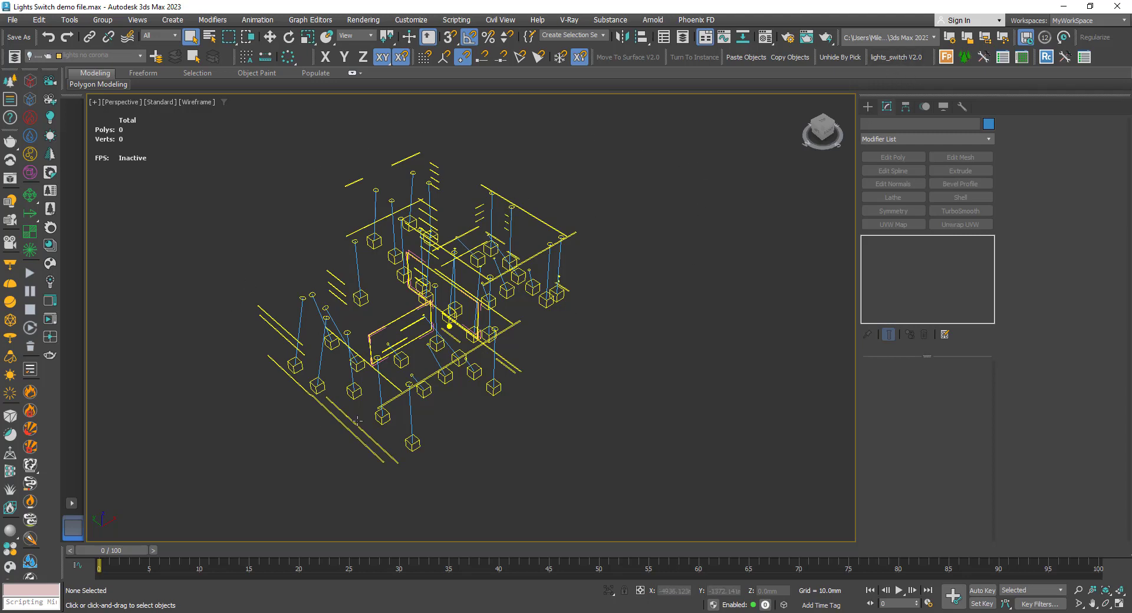
mouse_move(564, 327)
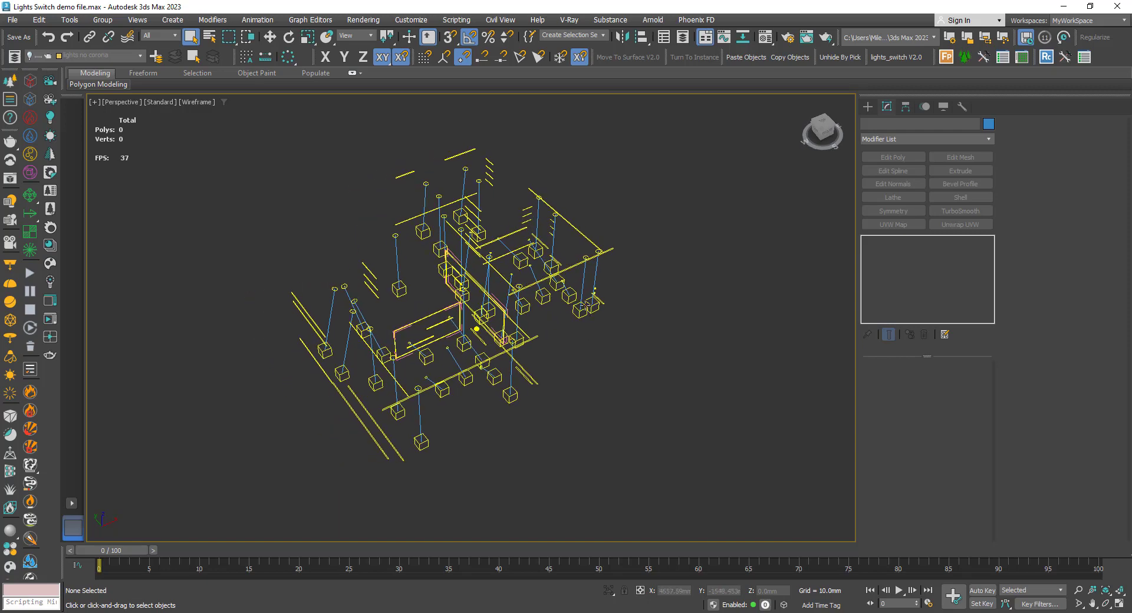
mouse_move(571, 347)
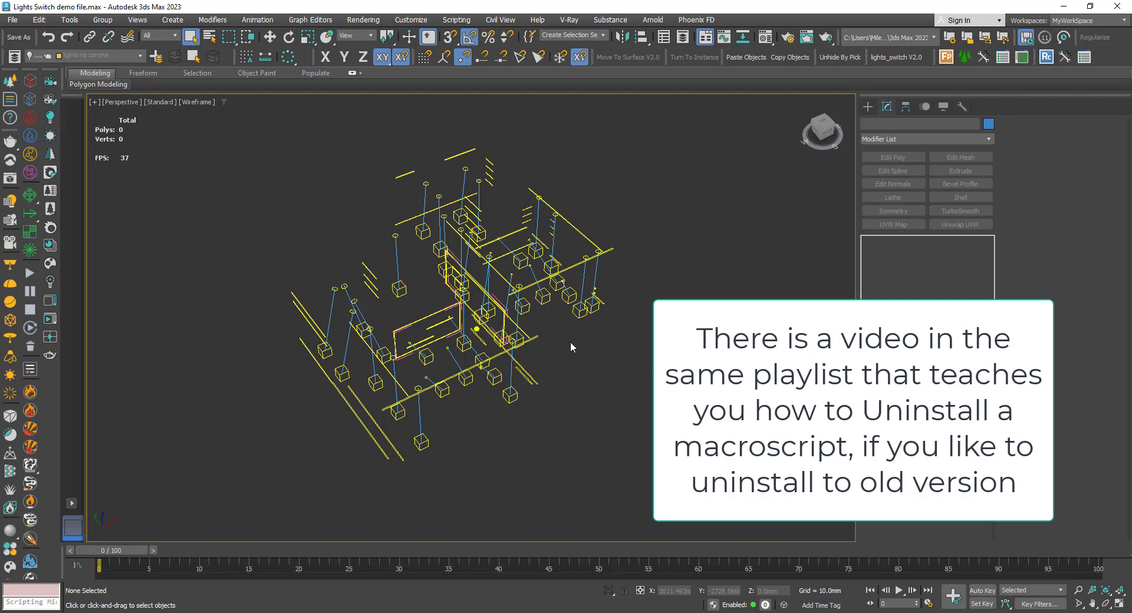
mouse_move(570, 350)
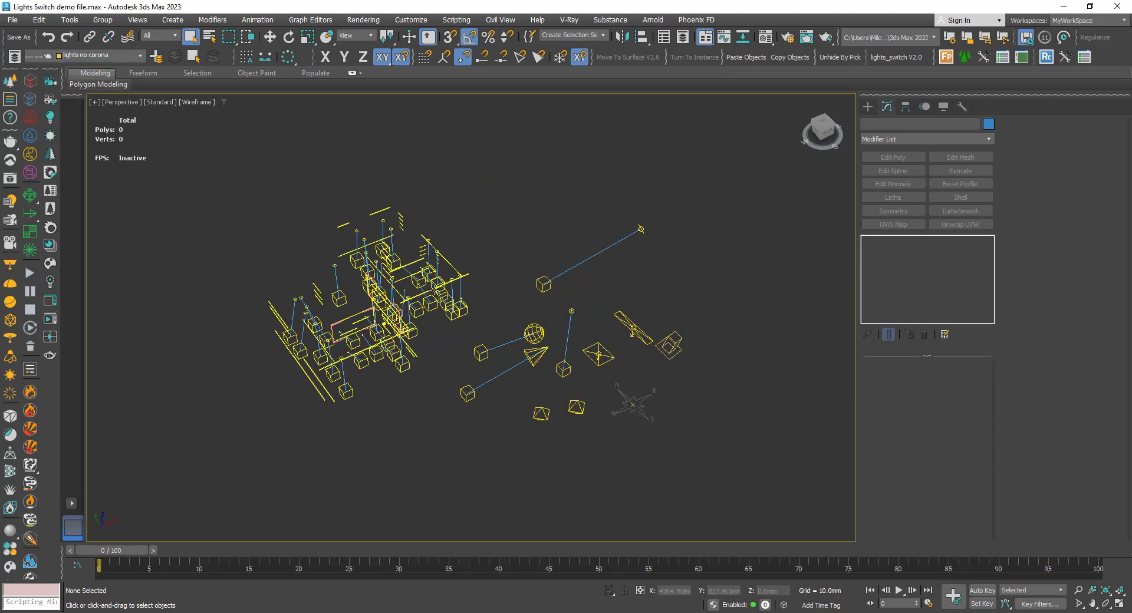
mouse_move(470, 258)
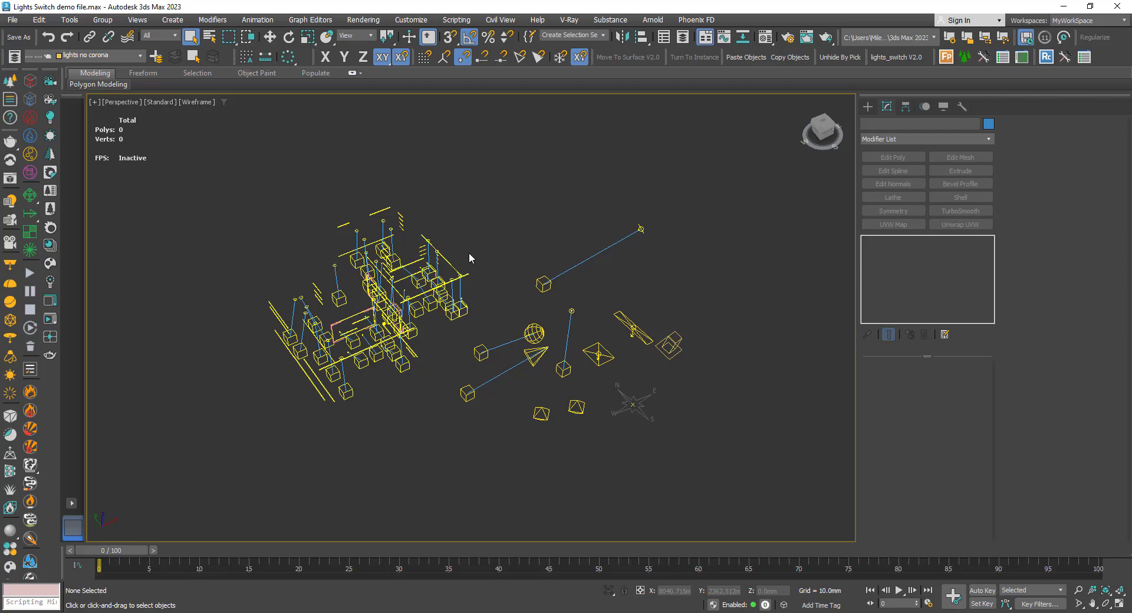